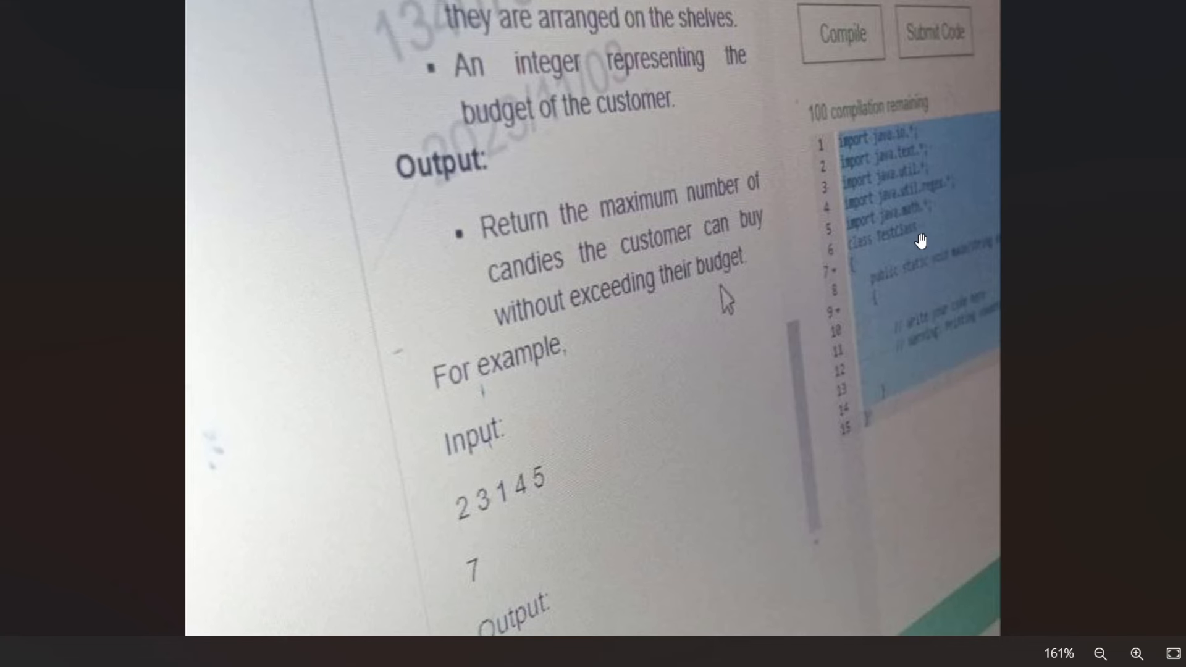
pyautogui.moveTo(951, 287)
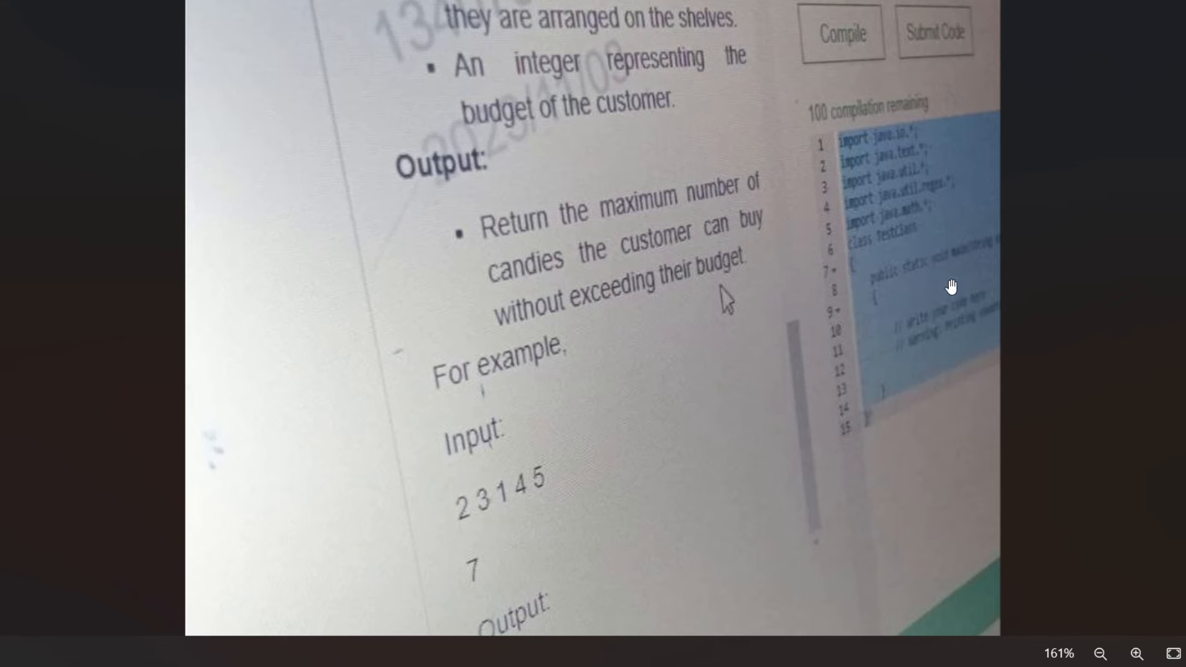
pyautogui.moveTo(913, 166)
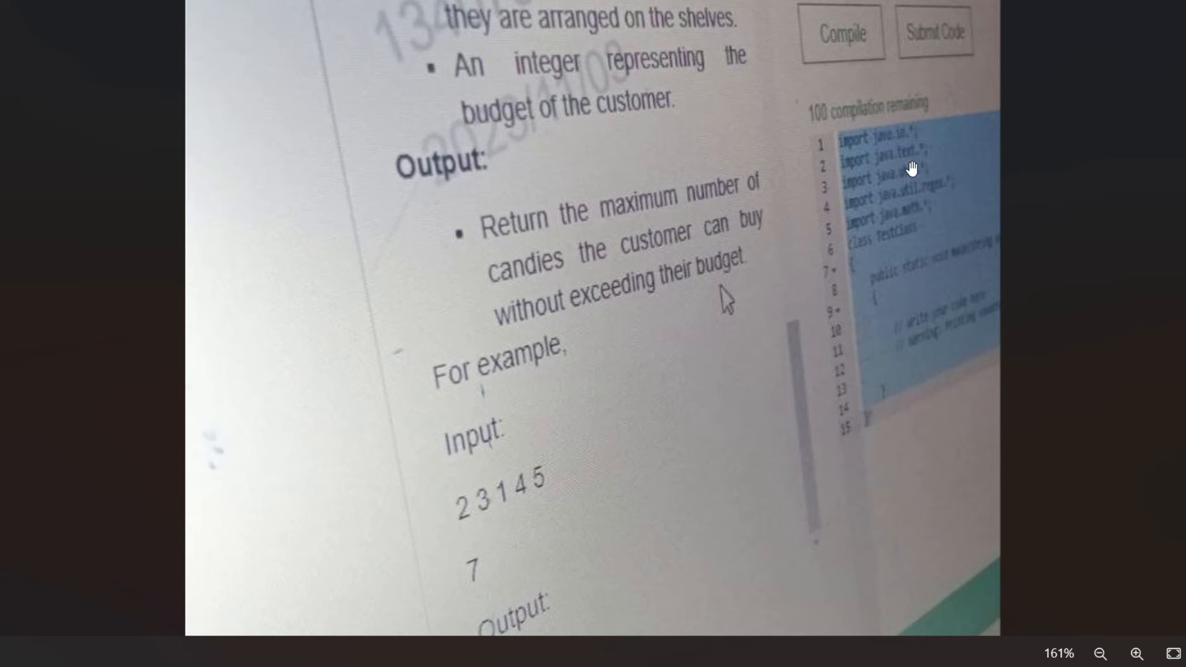
pyautogui.moveTo(897, 166)
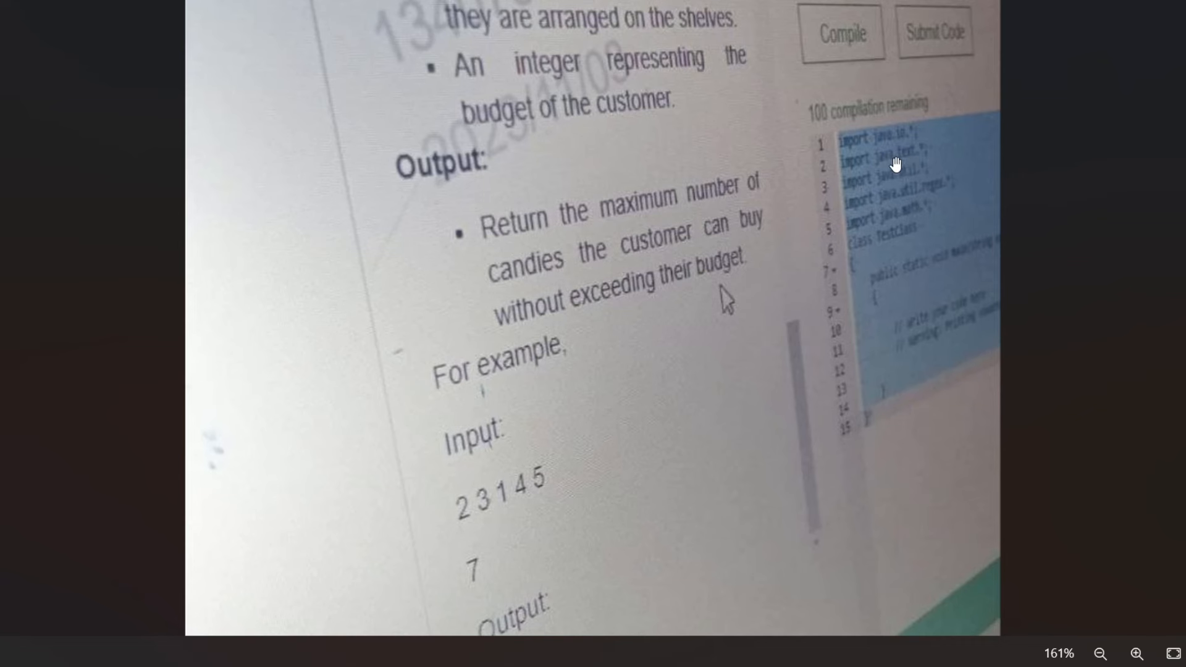
pyautogui.moveTo(905, 159)
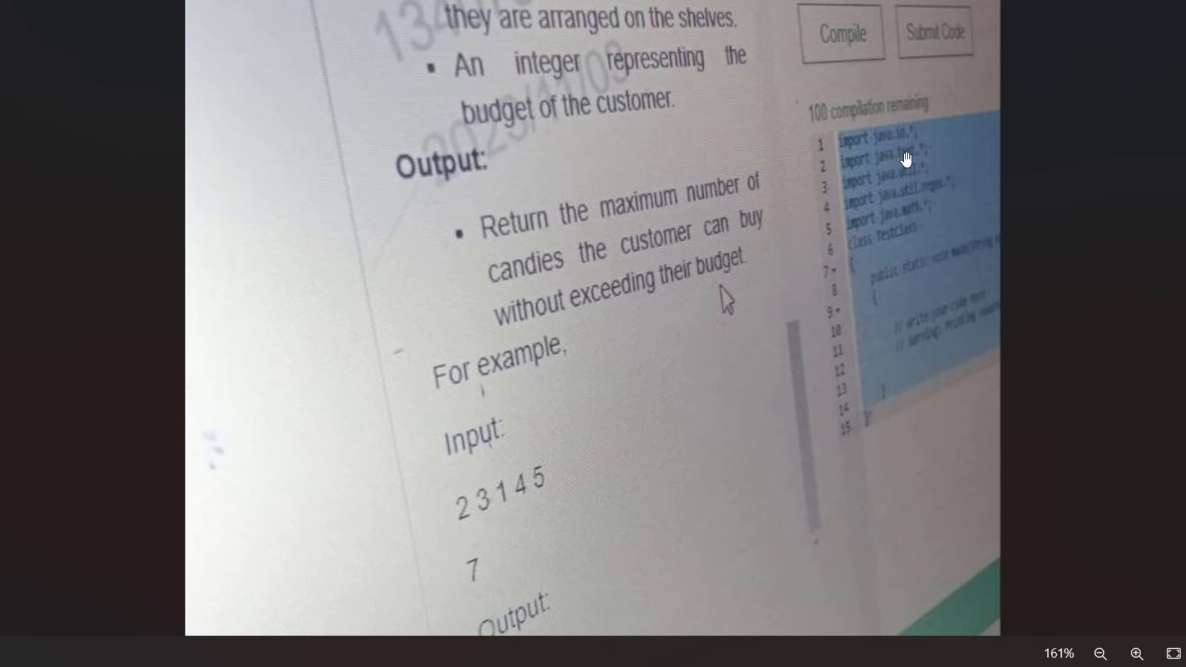
pyautogui.moveTo(942, 303)
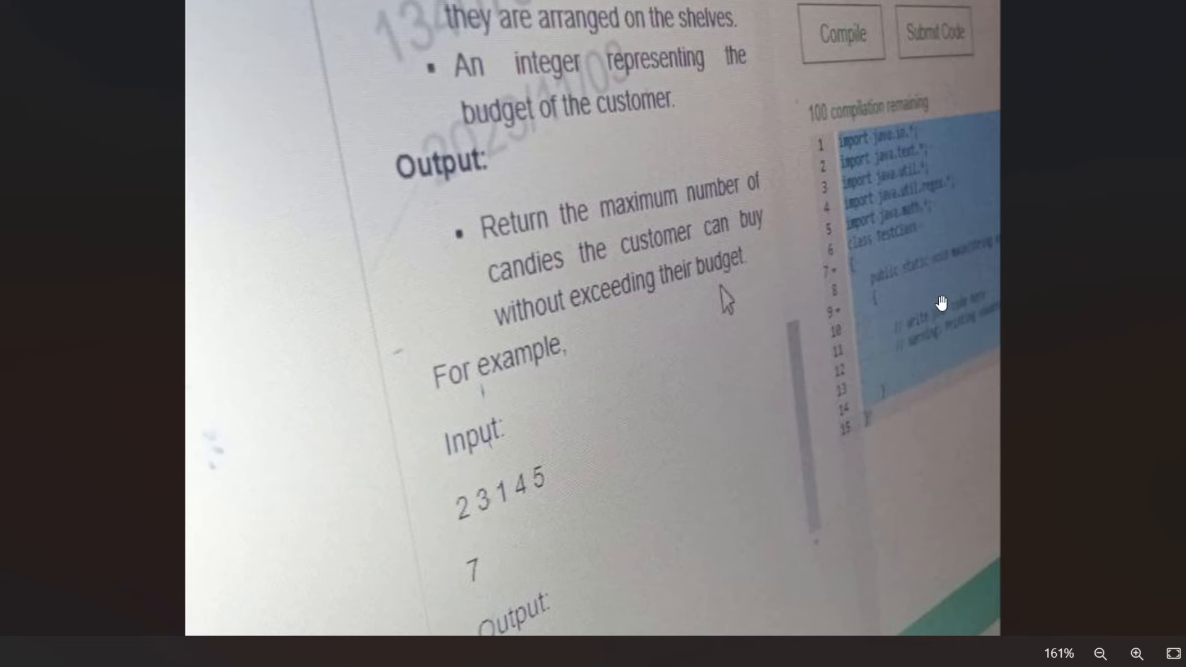
pyautogui.moveTo(922, 376)
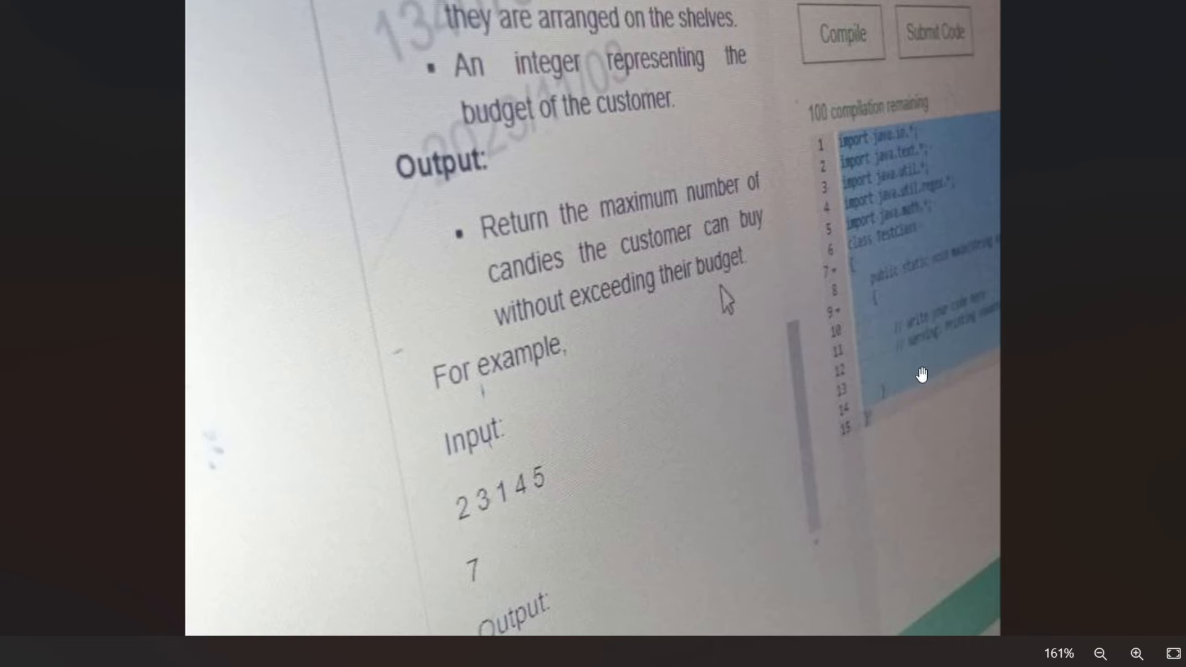
pyautogui.moveTo(922, 279)
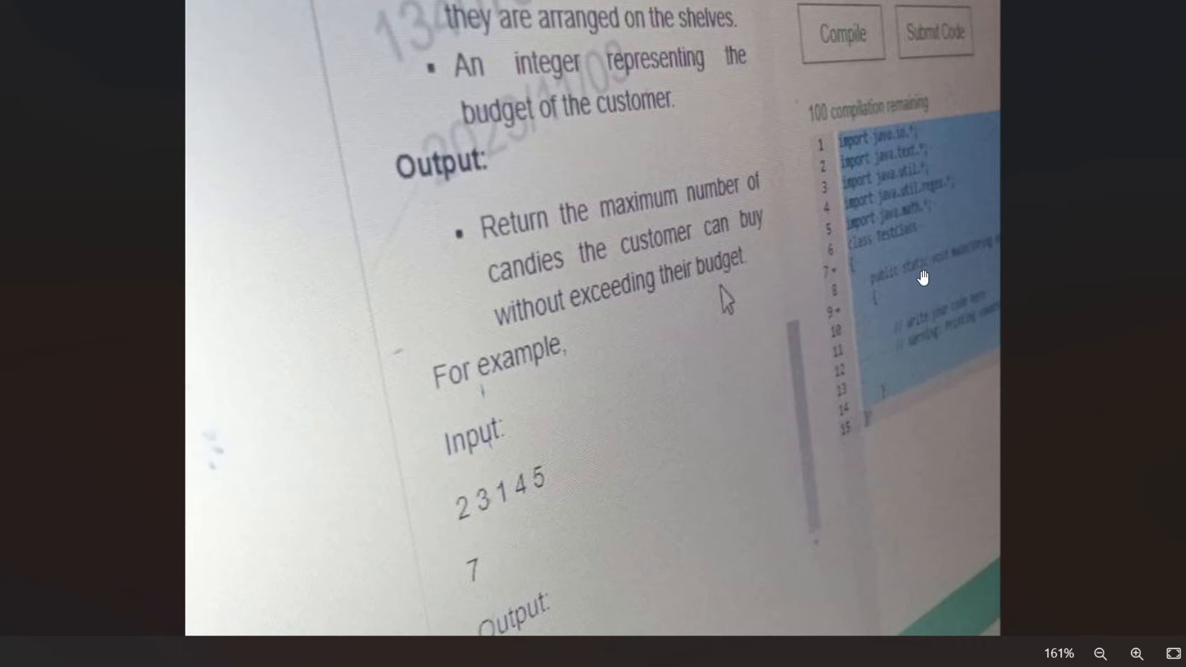
pyautogui.moveTo(928, 325)
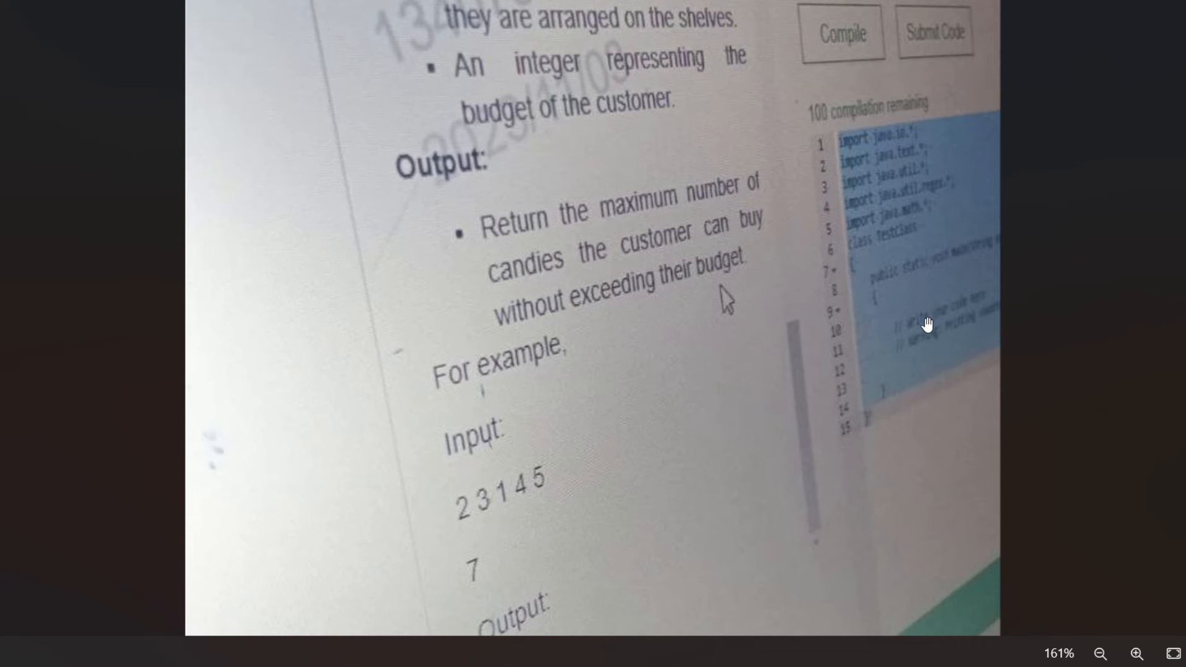
pyautogui.moveTo(927, 345)
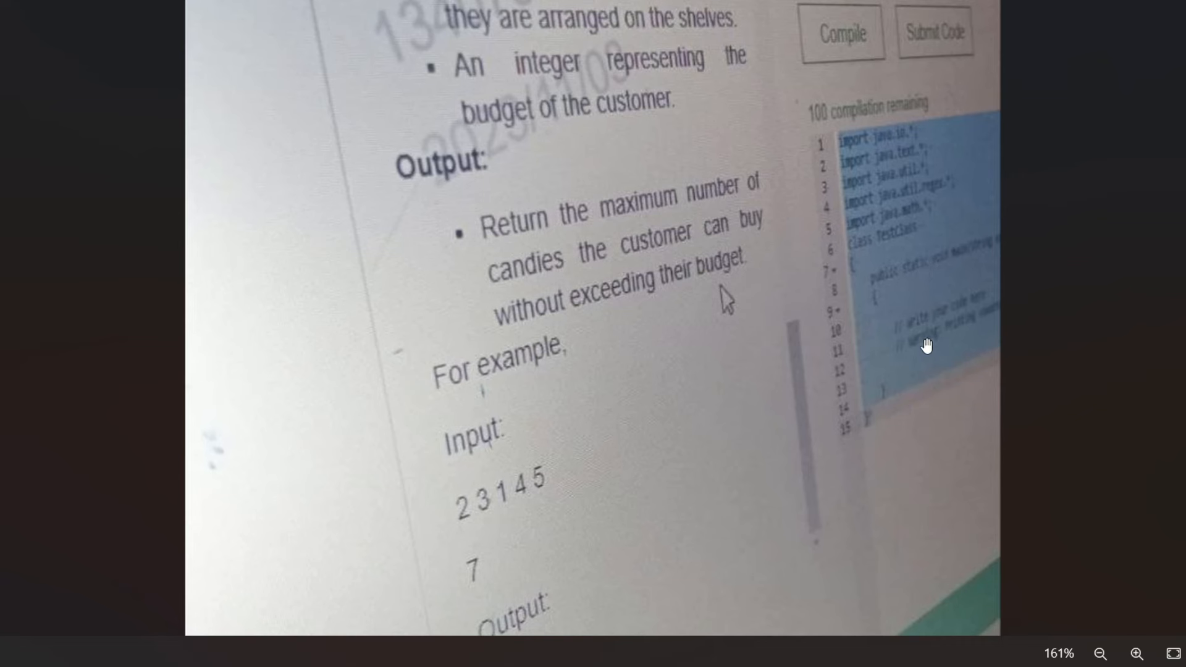
pyautogui.moveTo(937, 198)
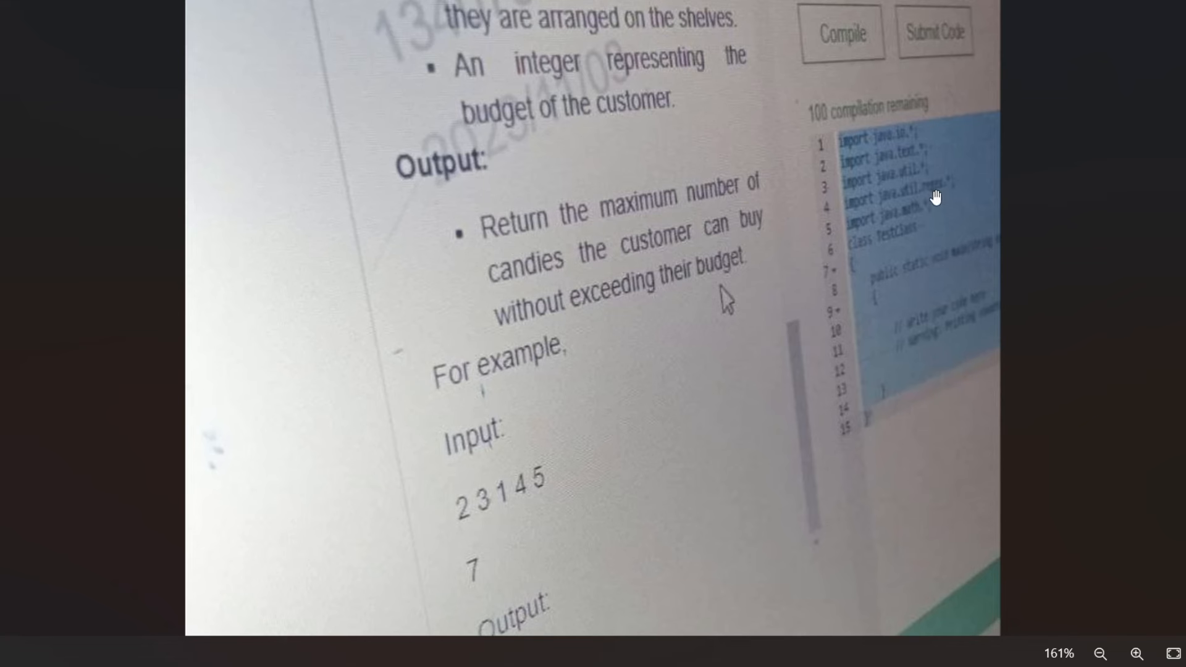
pyautogui.moveTo(891, 400)
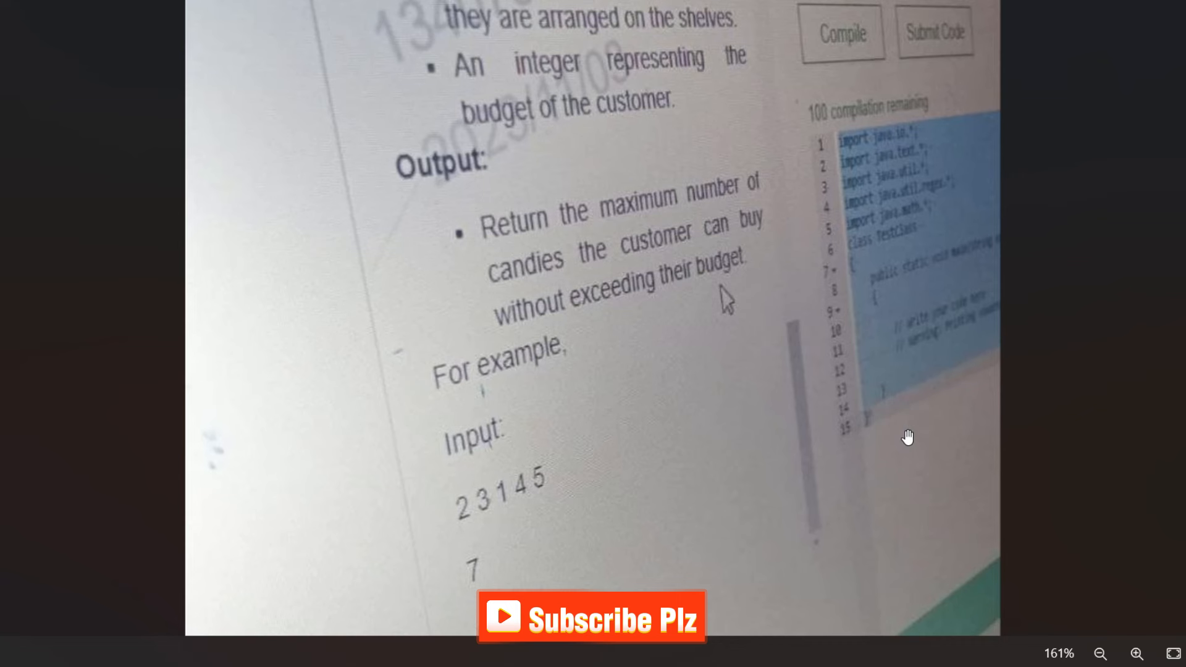
pyautogui.moveTo(936, 324)
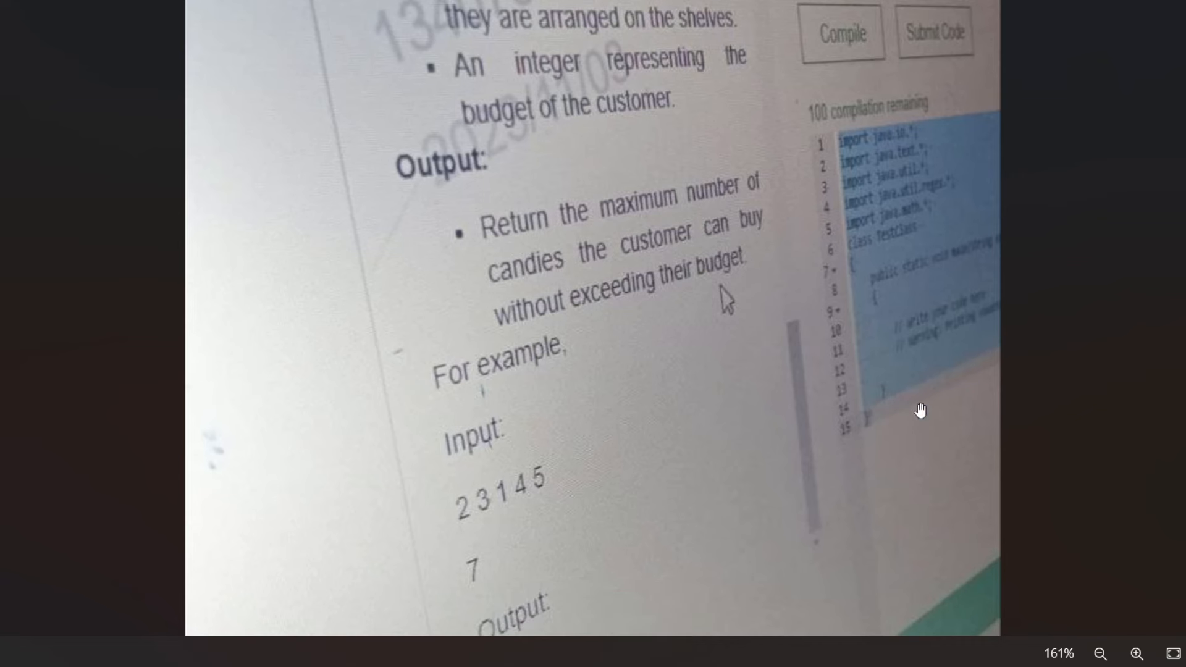
pyautogui.moveTo(911, 435)
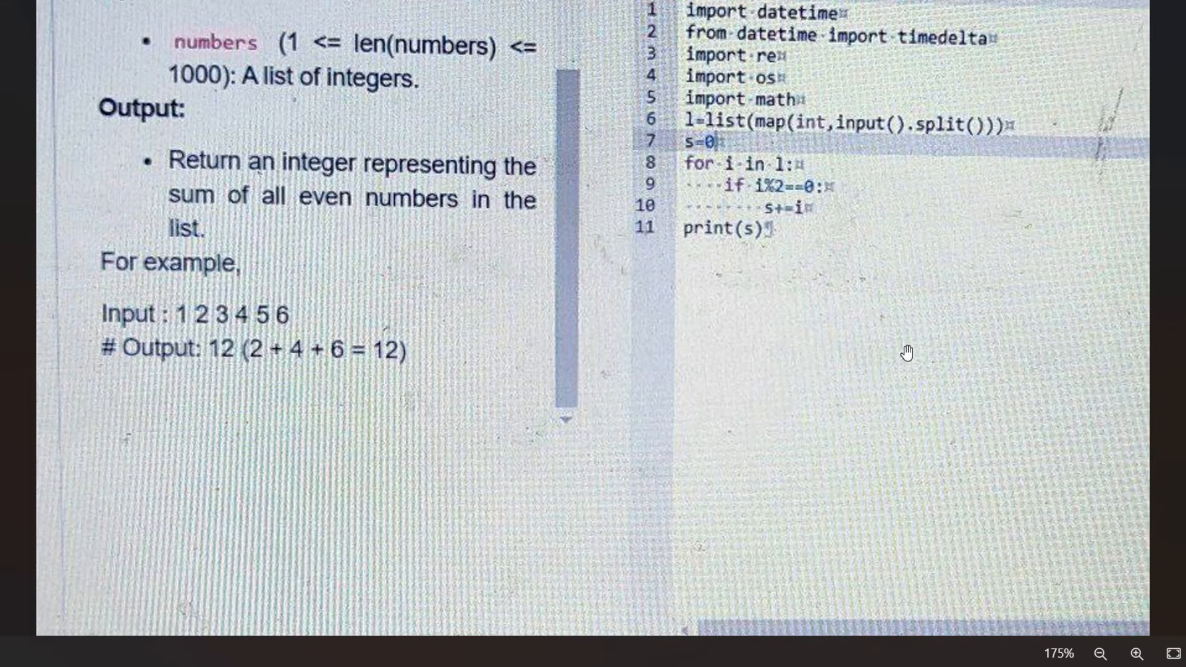
# - Reveal the Python even-sum photo's custom input 1 2 3 4 5 6 and two passing test cases
pyautogui.scroll(-3)
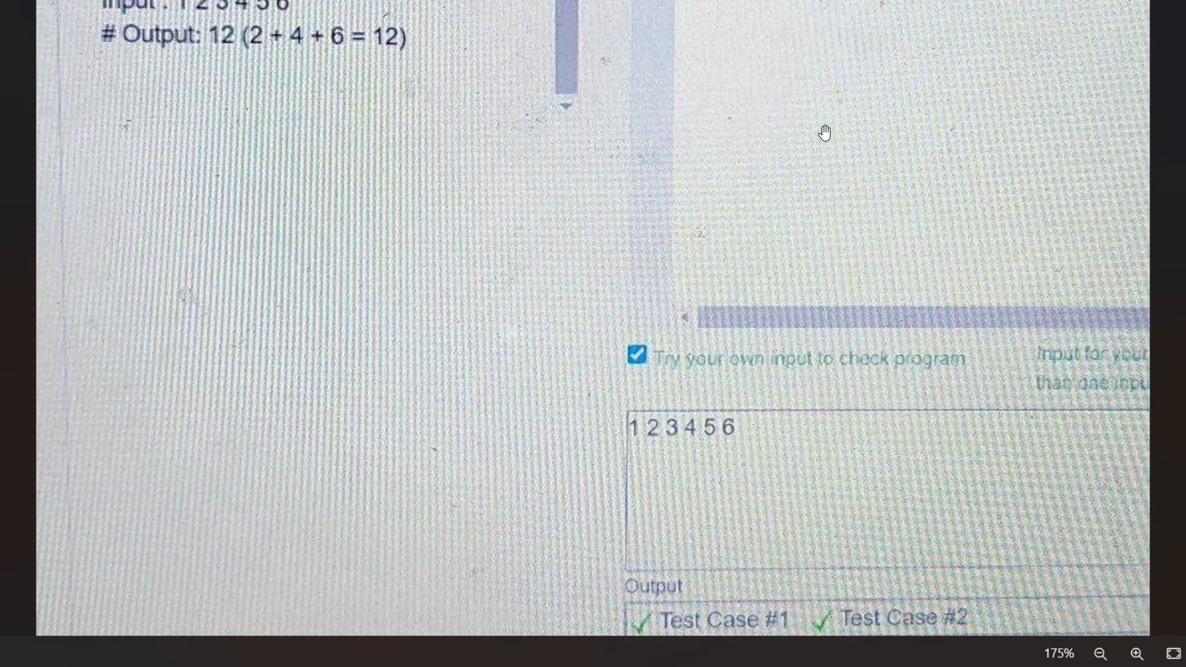
pyautogui.moveTo(656, 377)
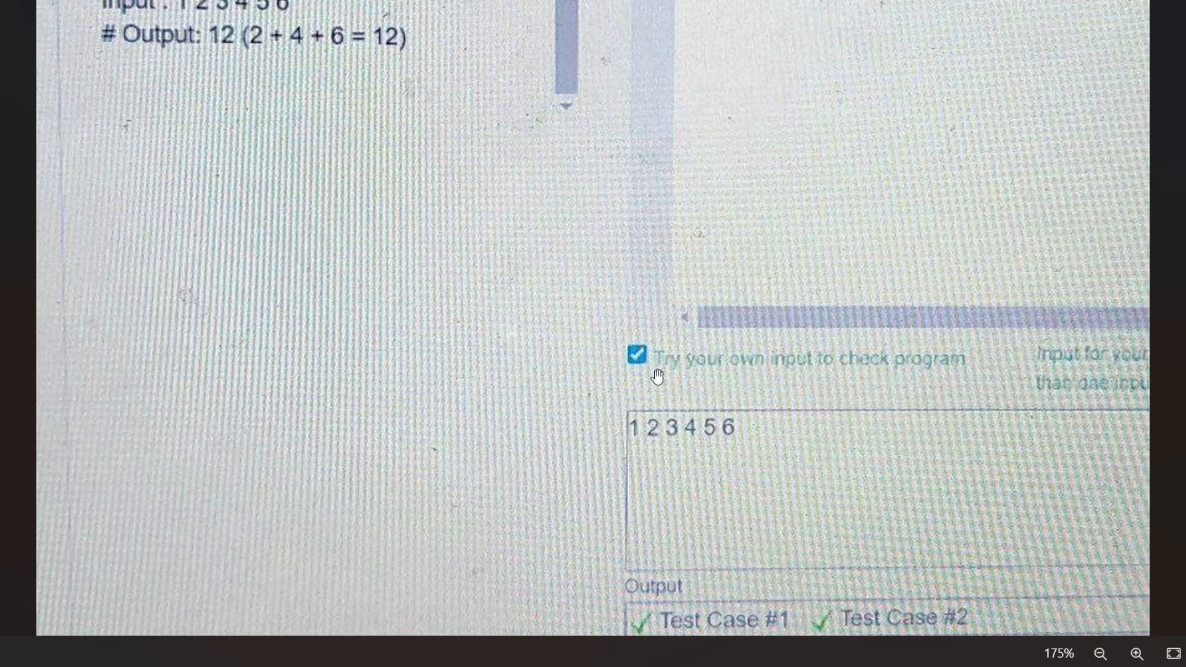
pyautogui.moveTo(717, 369)
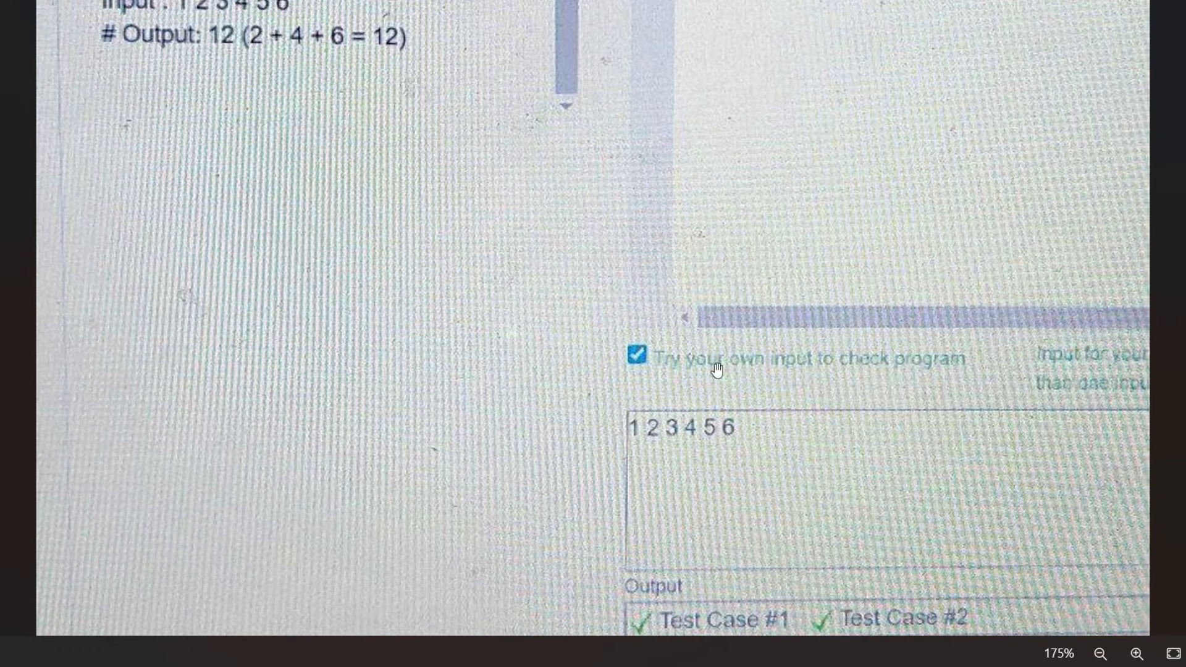
pyautogui.click(1101, 655)
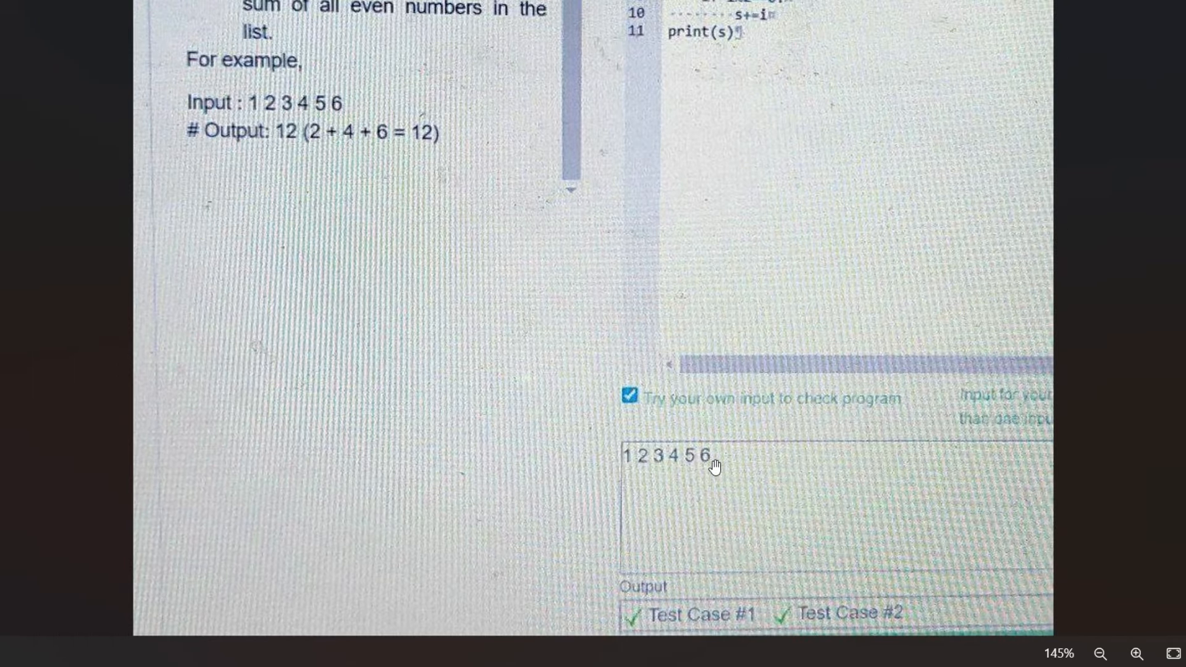
pyautogui.moveTo(719, 350)
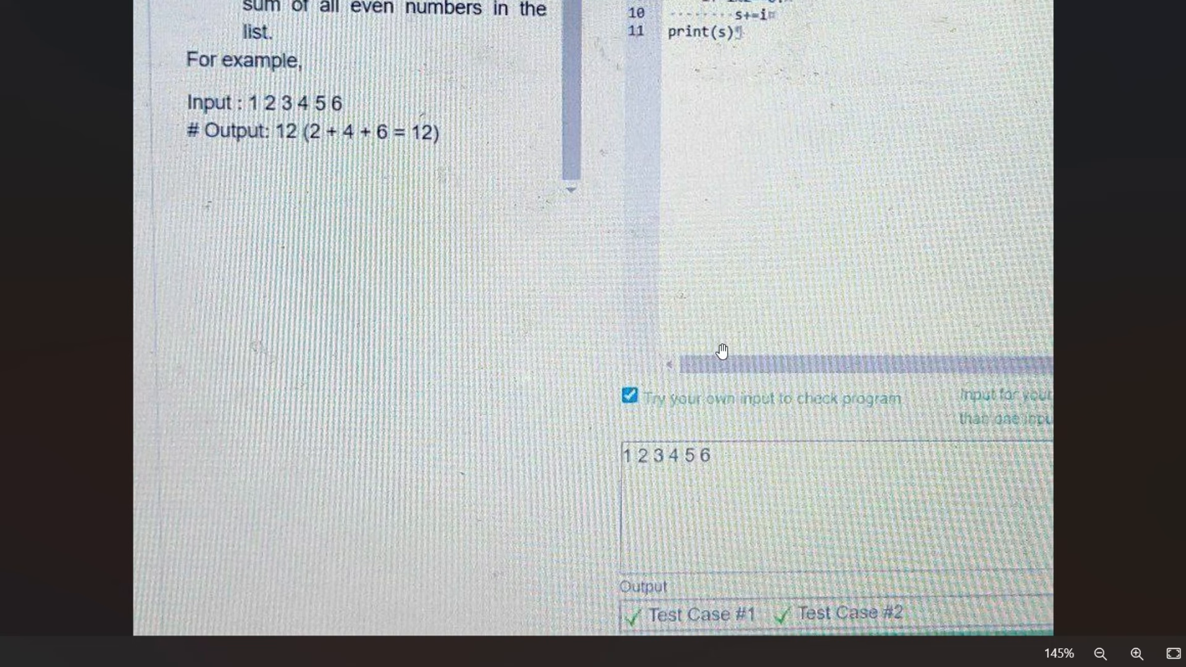
pyautogui.moveTo(737, 475)
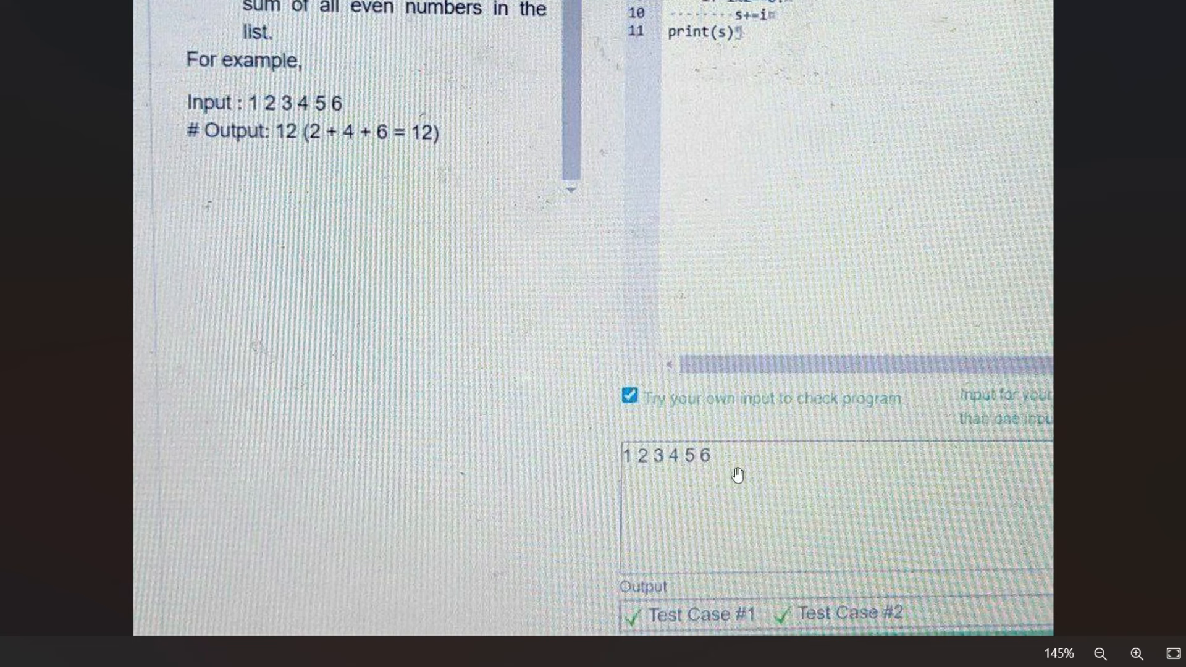
pyautogui.moveTo(728, 472)
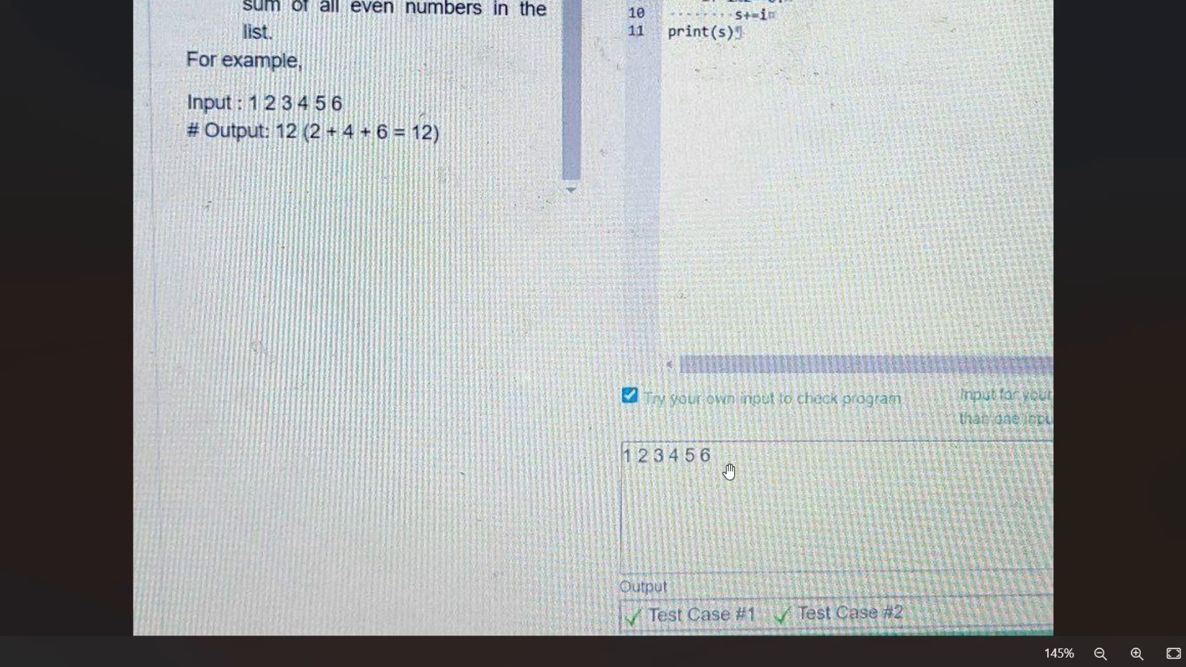
pyautogui.moveTo(784, 477)
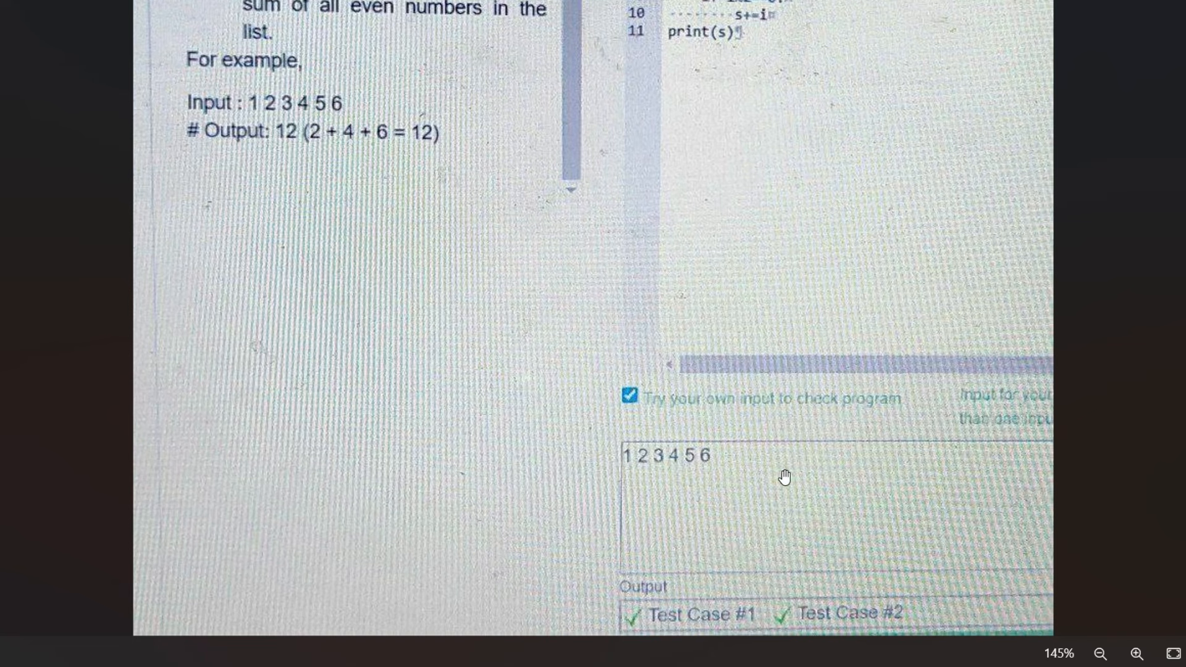